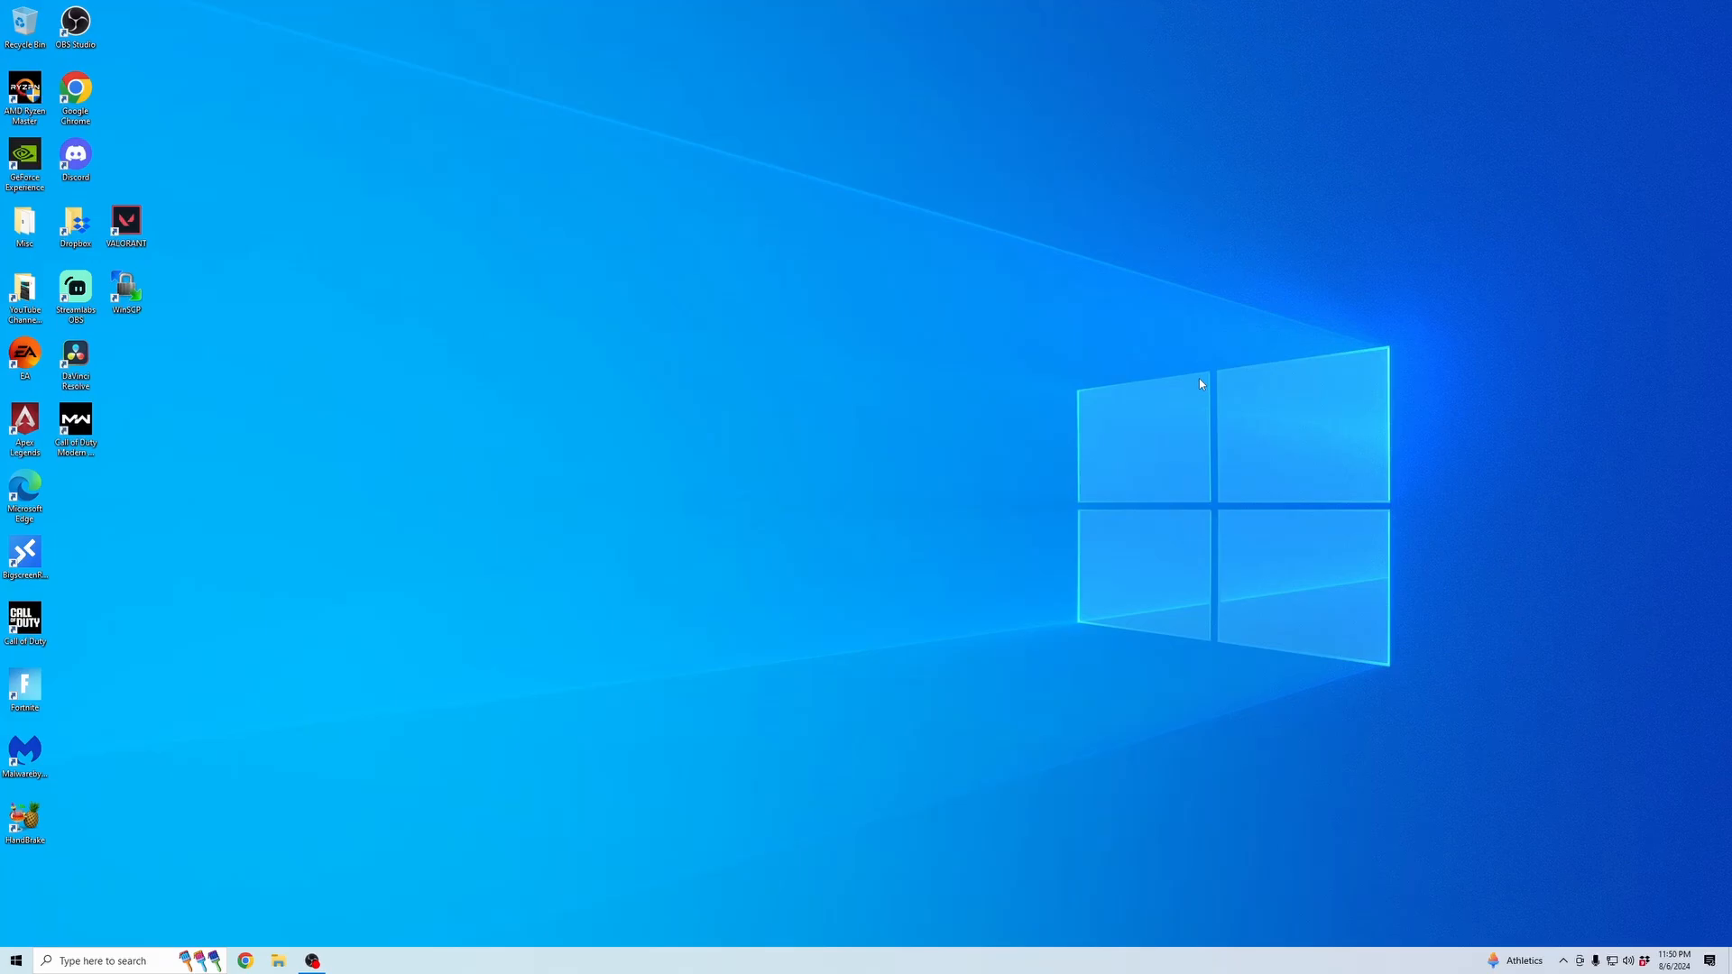
pyautogui.moveTo(1192, 365)
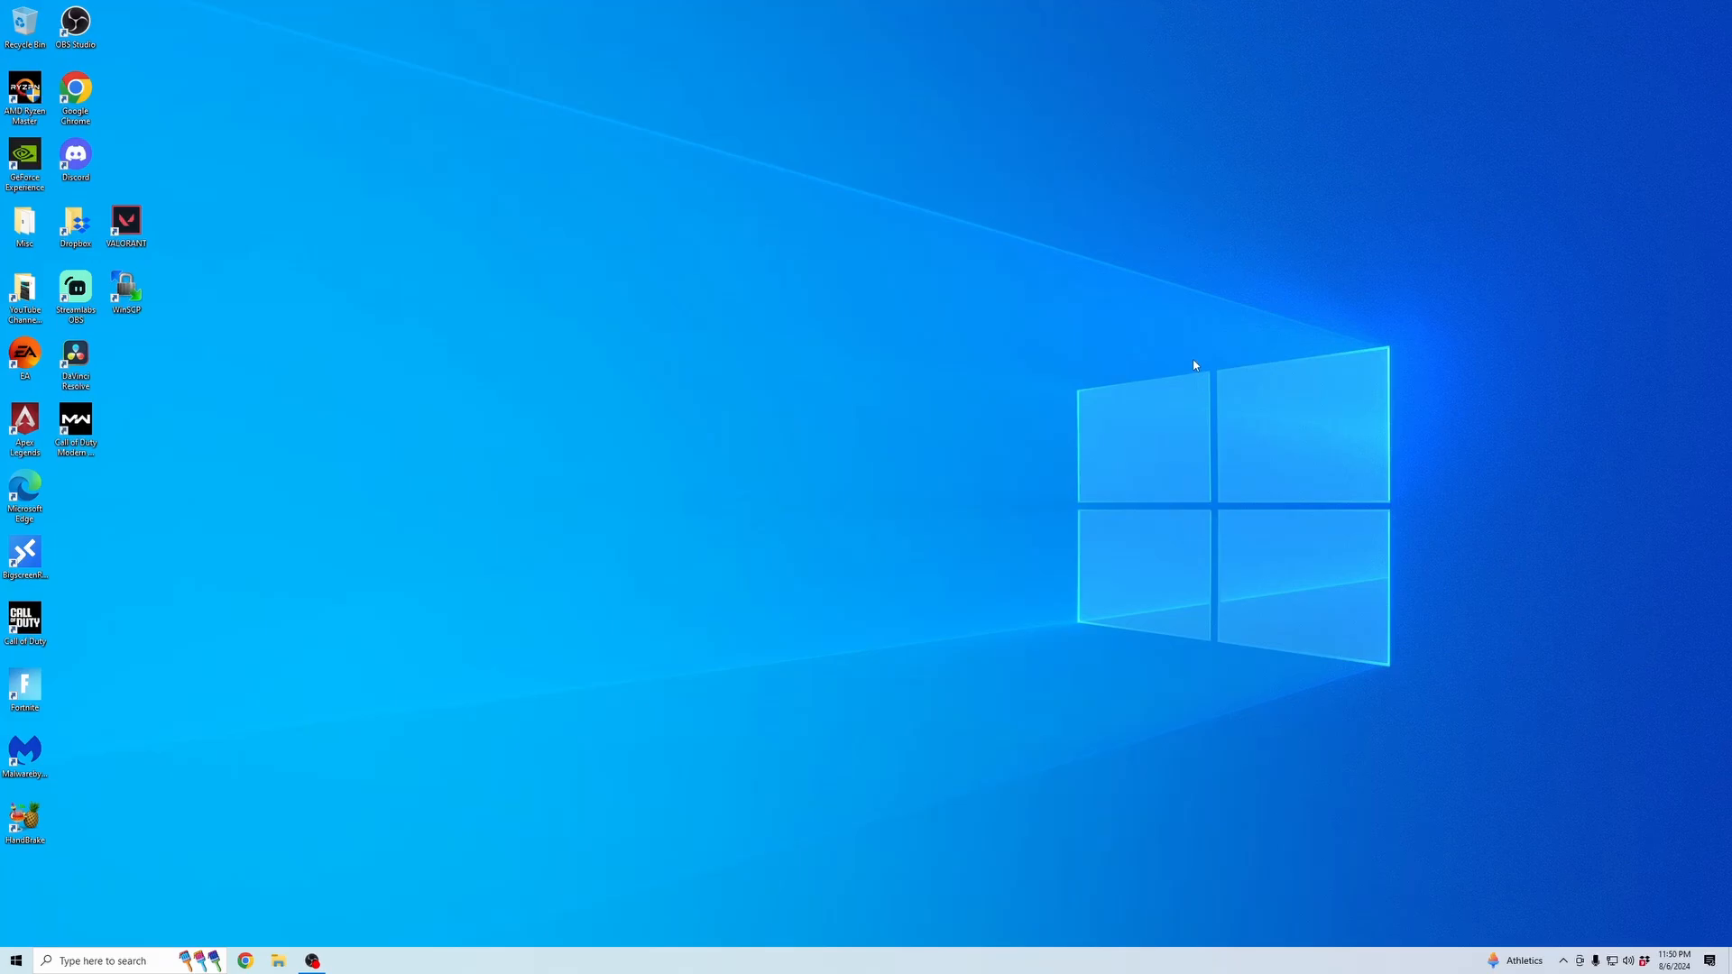
pyautogui.moveTo(1109, 378)
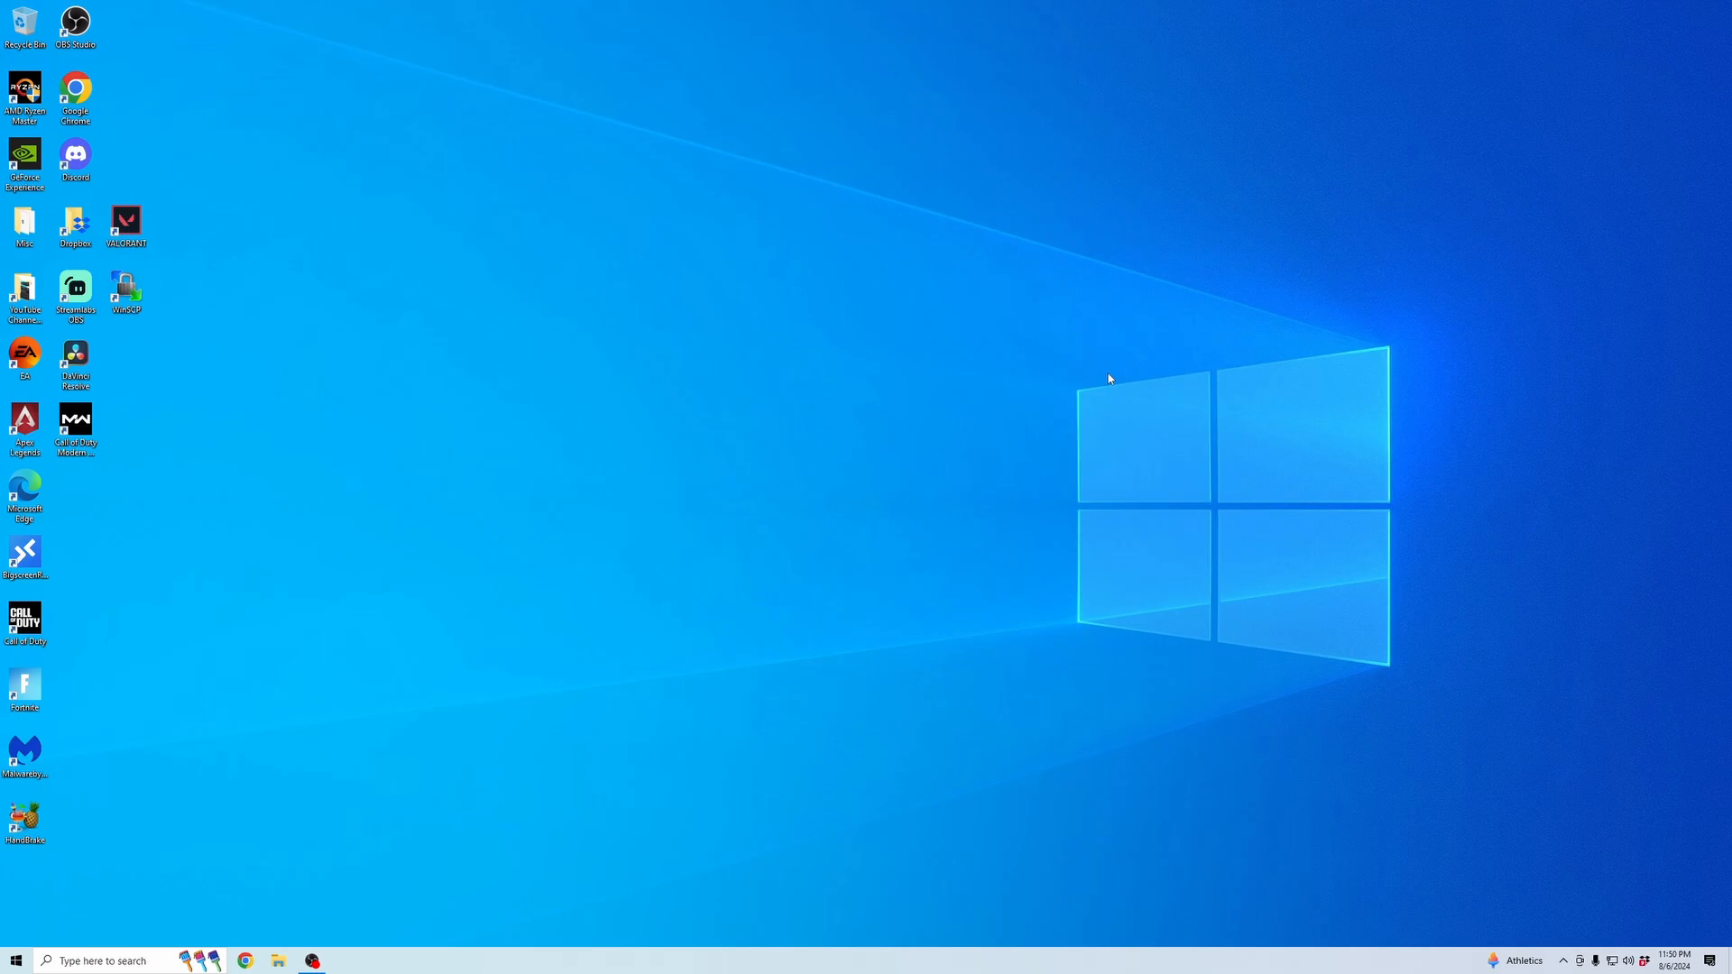
pyautogui.moveTo(994, 378)
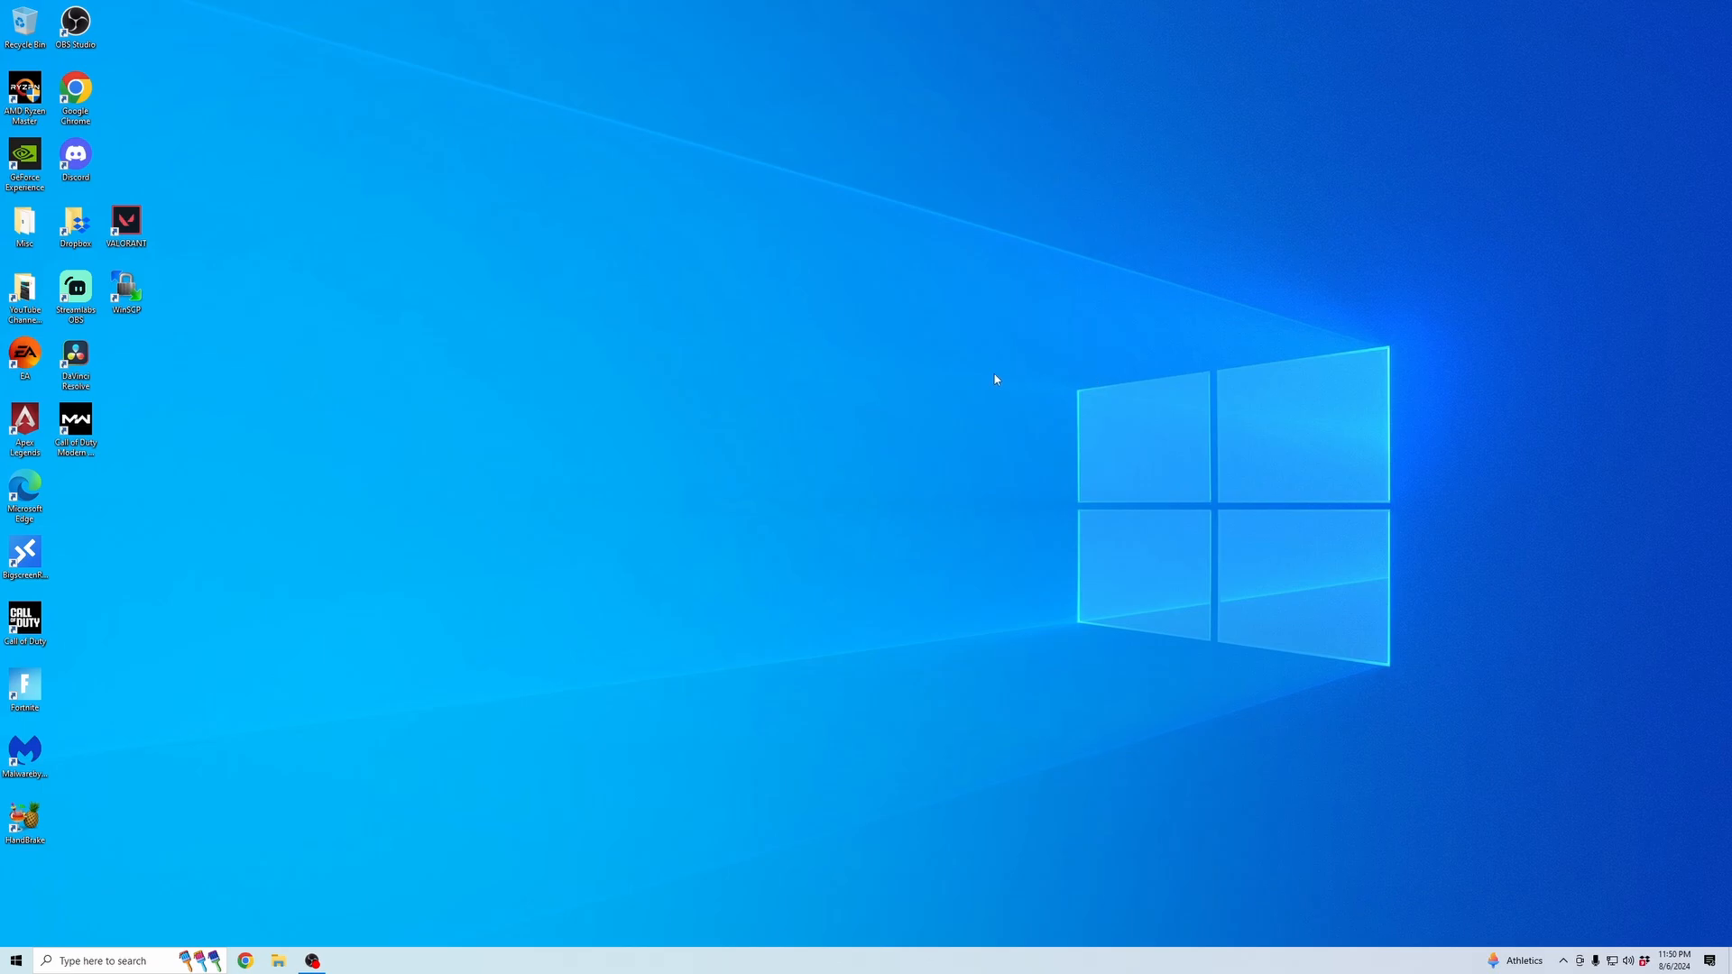
pyautogui.moveTo(171, 933)
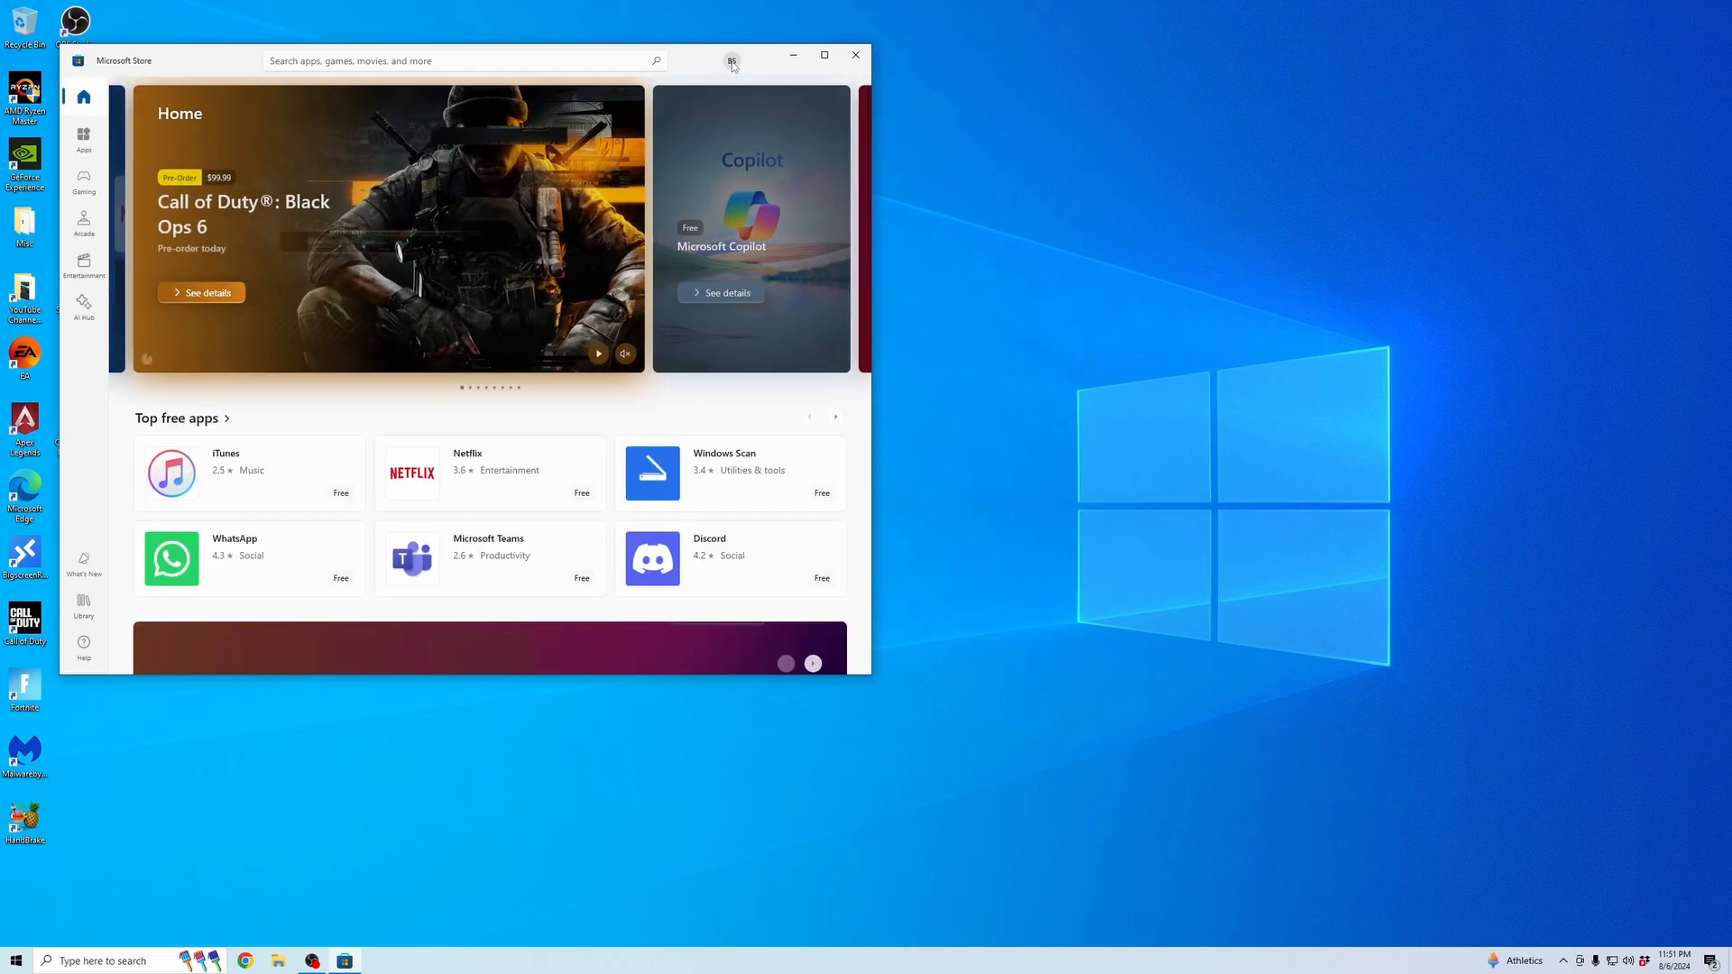
# Install Netflix from its Microsoft Store page under Top free apps and launch it.
pyautogui.click(599, 353)
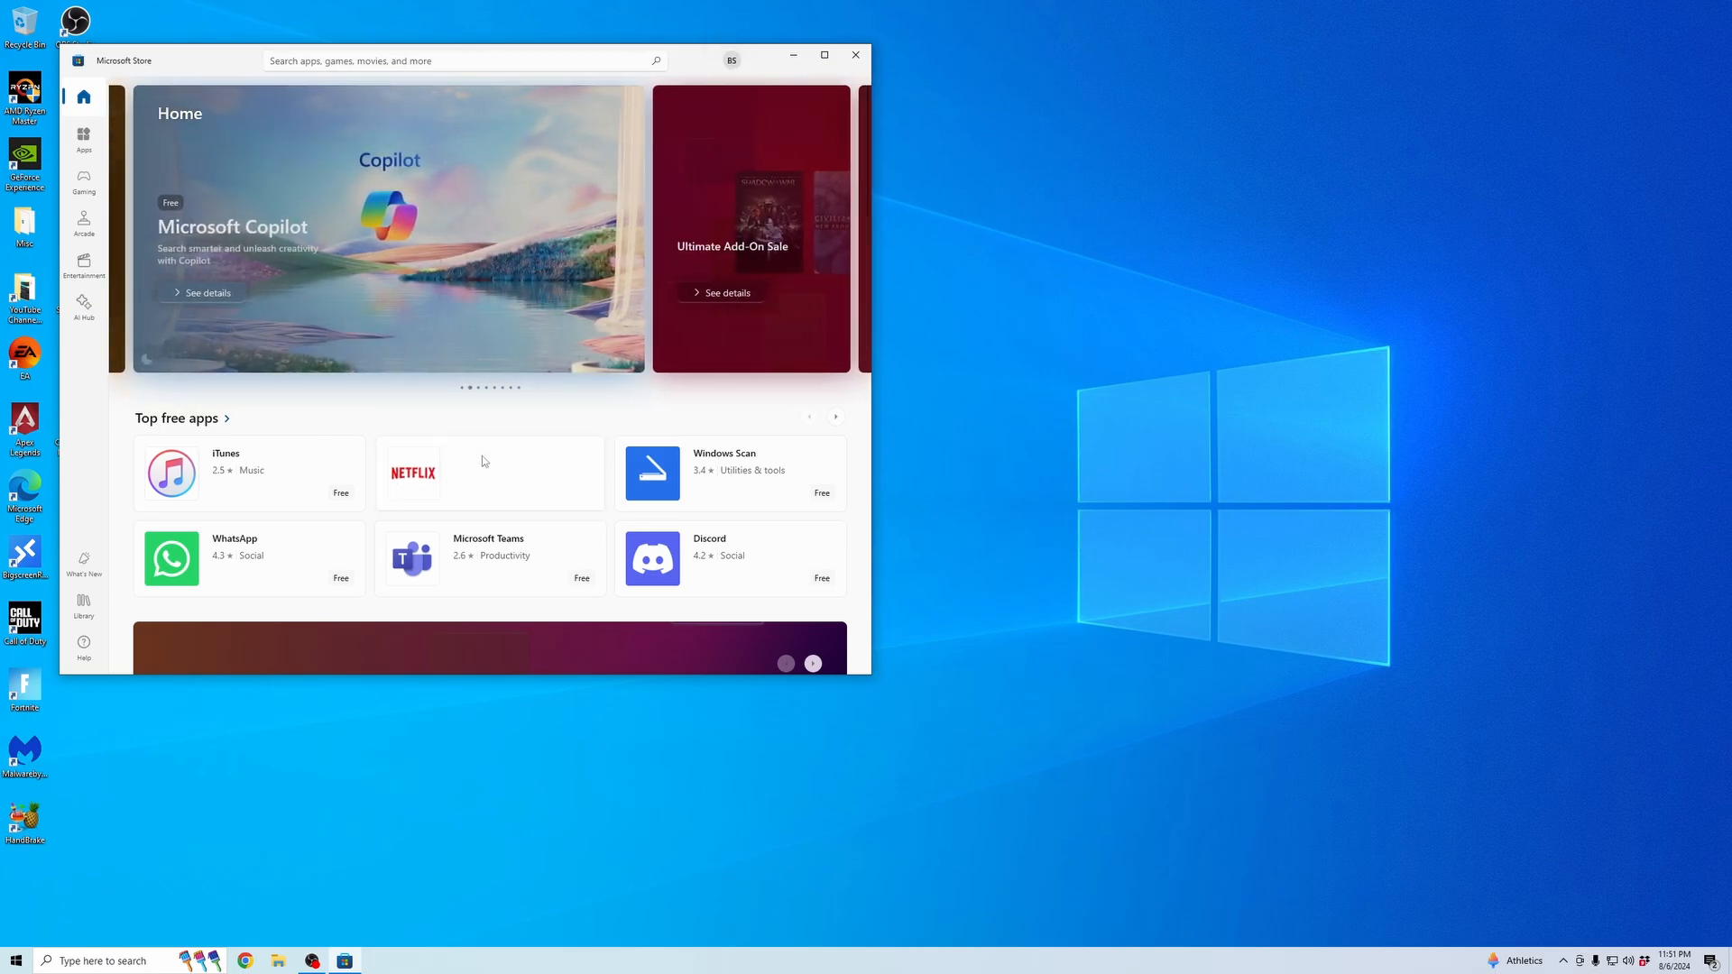
pyautogui.click(413, 472)
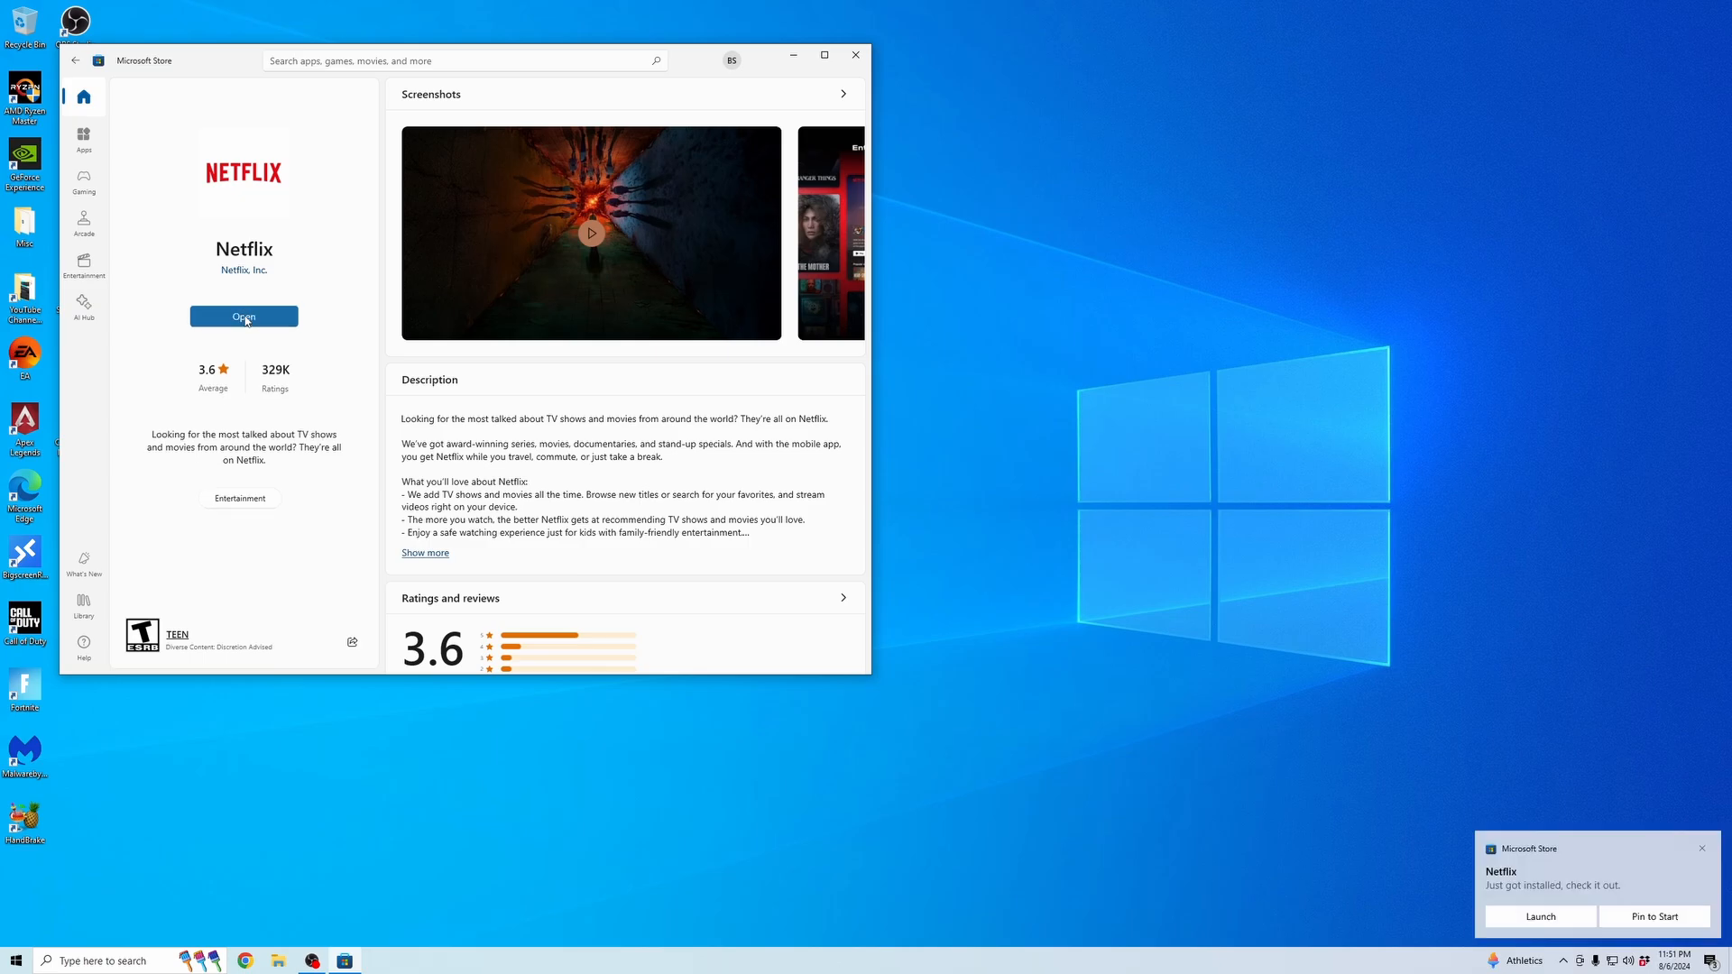
pyautogui.click(243, 315)
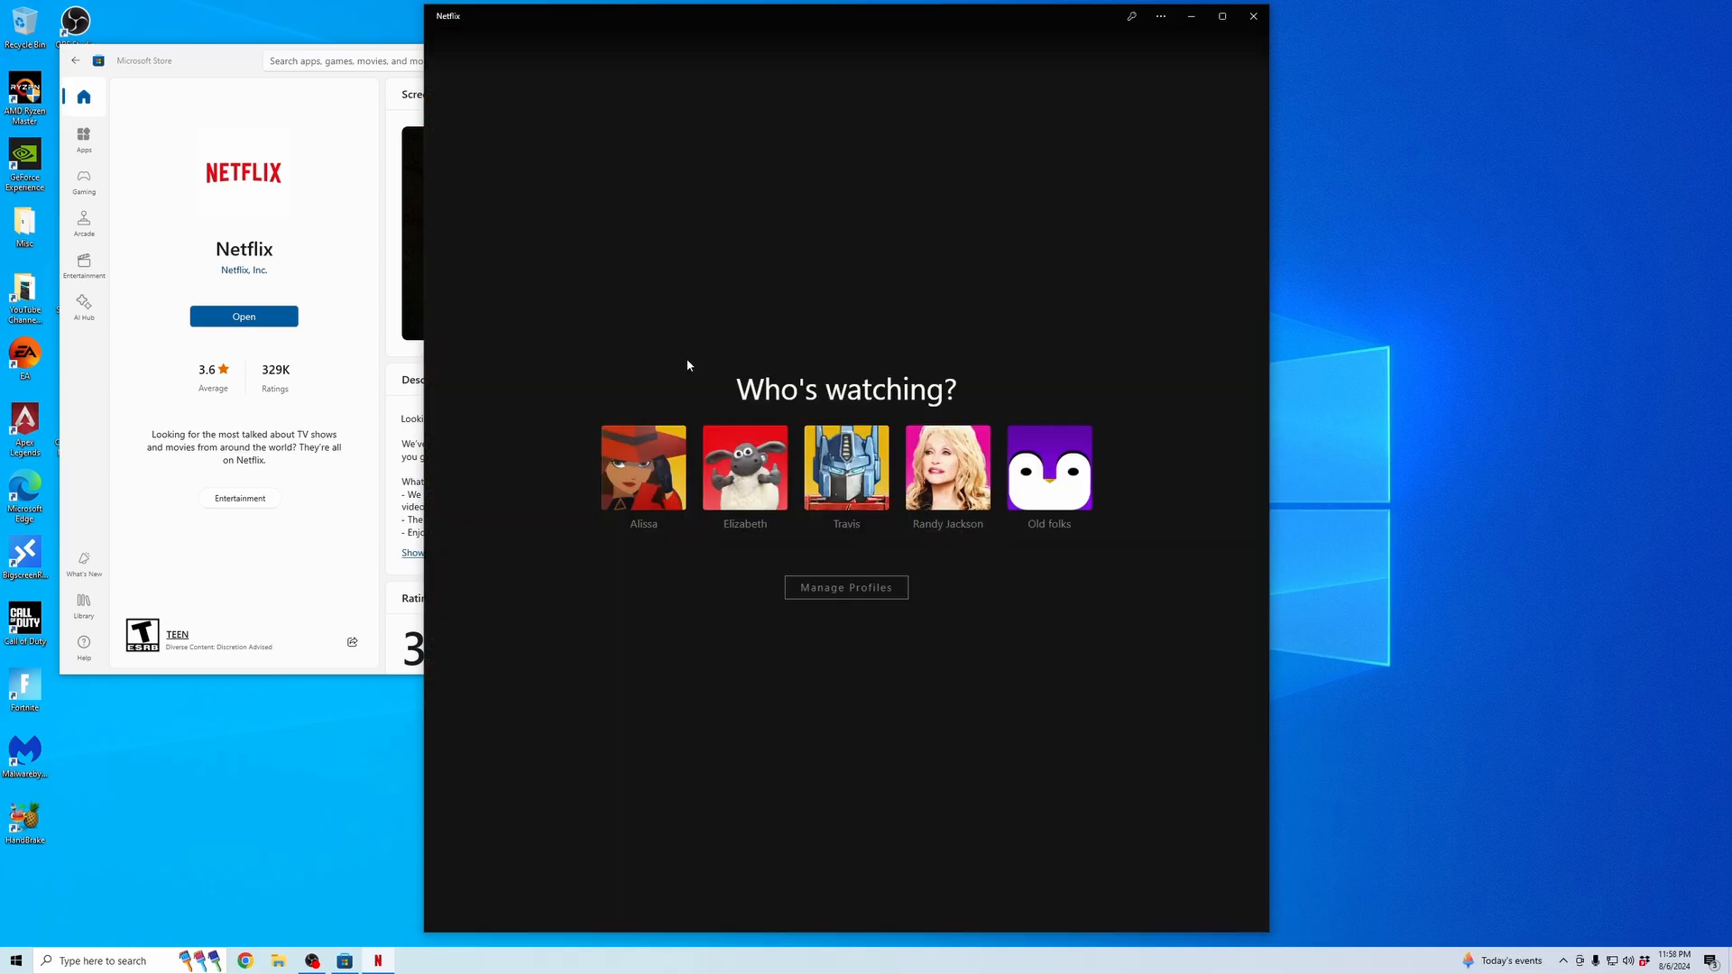
pyautogui.moveTo(644, 468)
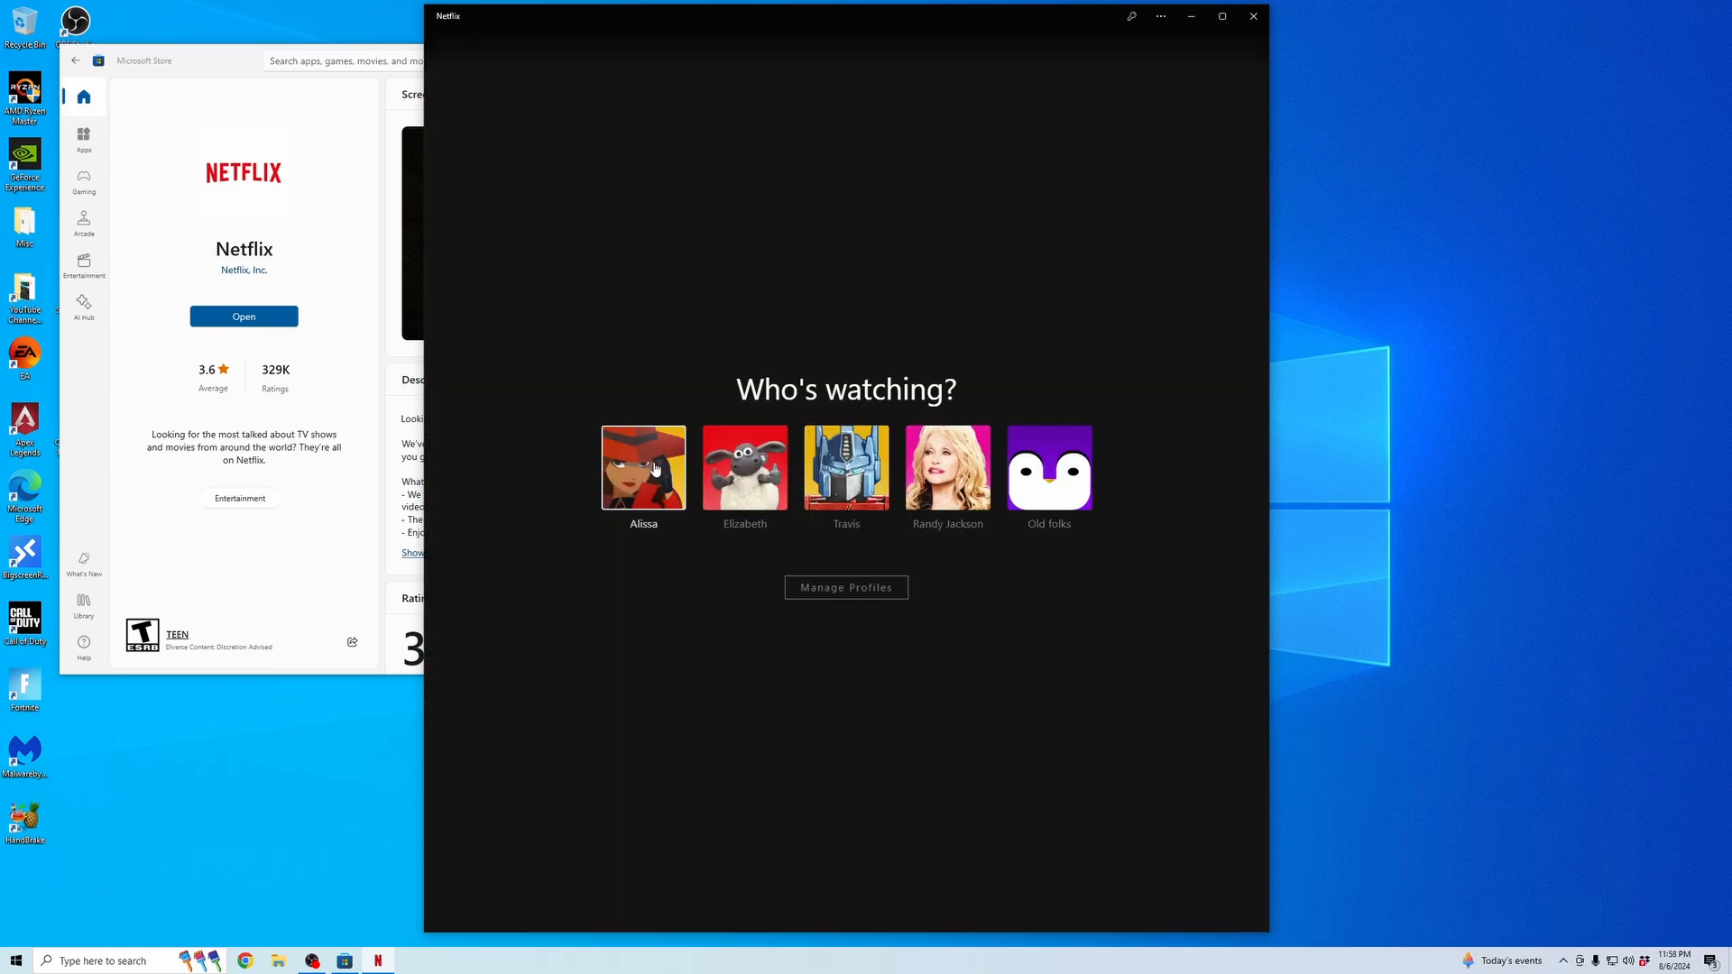
# Choose the first profile on Who's watching, then bring up the profile avatar menu.
pyautogui.click(643, 467)
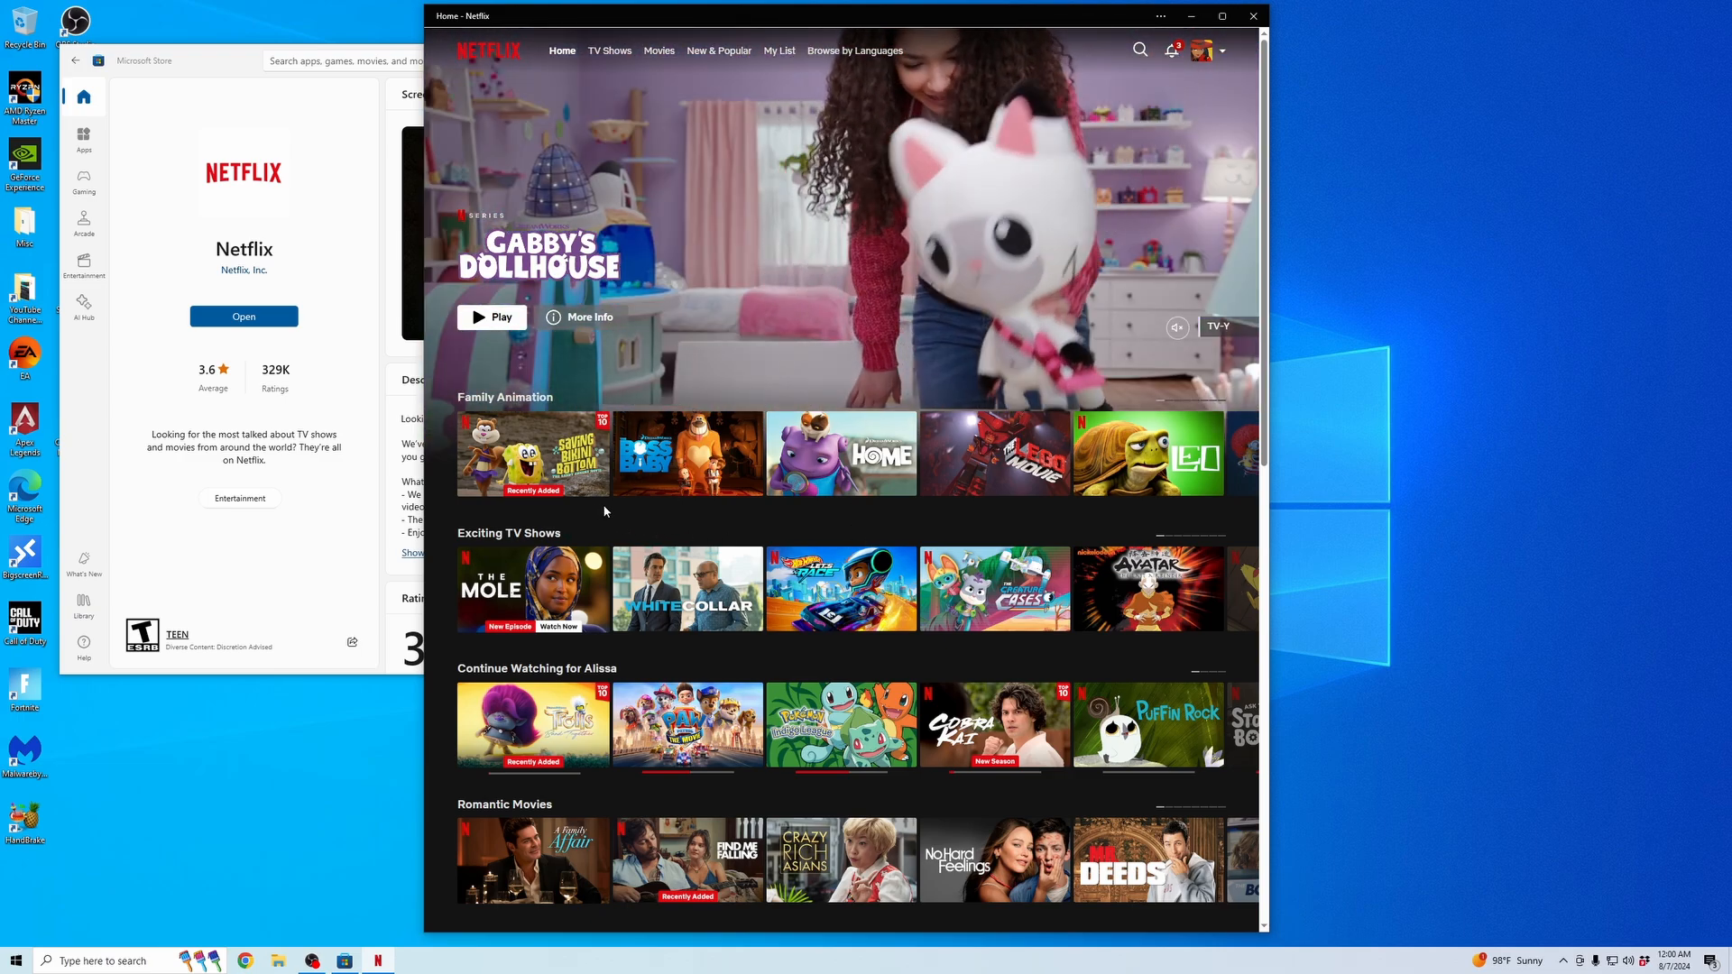
pyautogui.moveTo(610, 510)
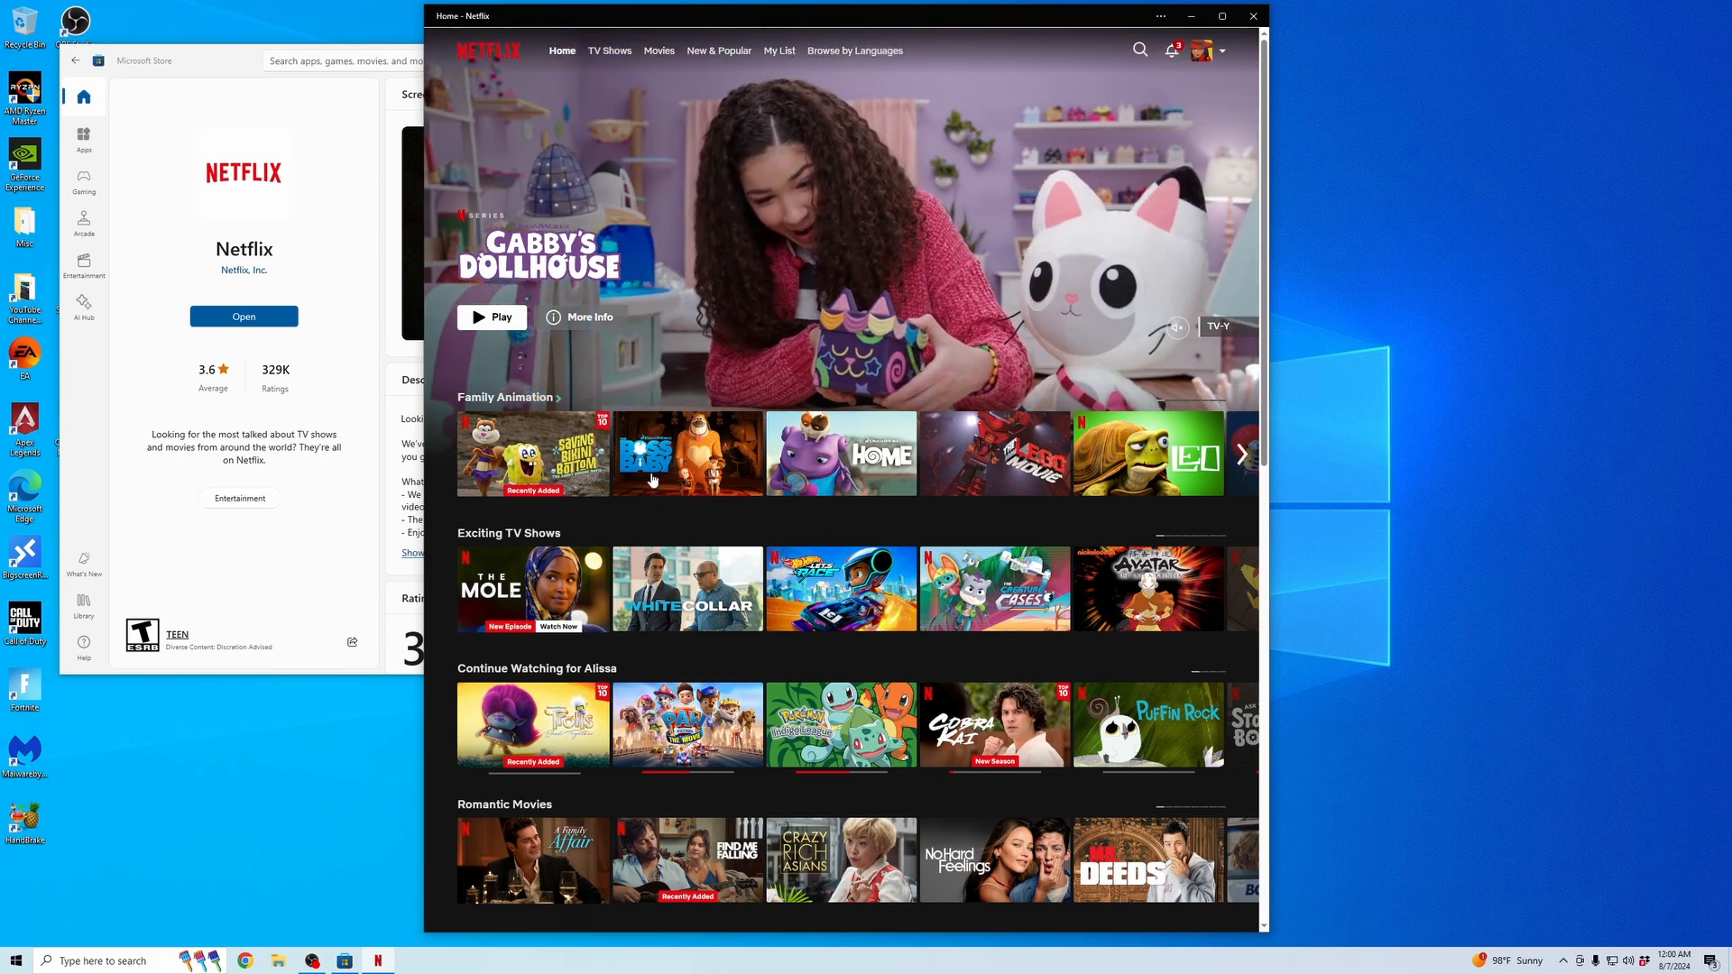
pyautogui.click(1201, 50)
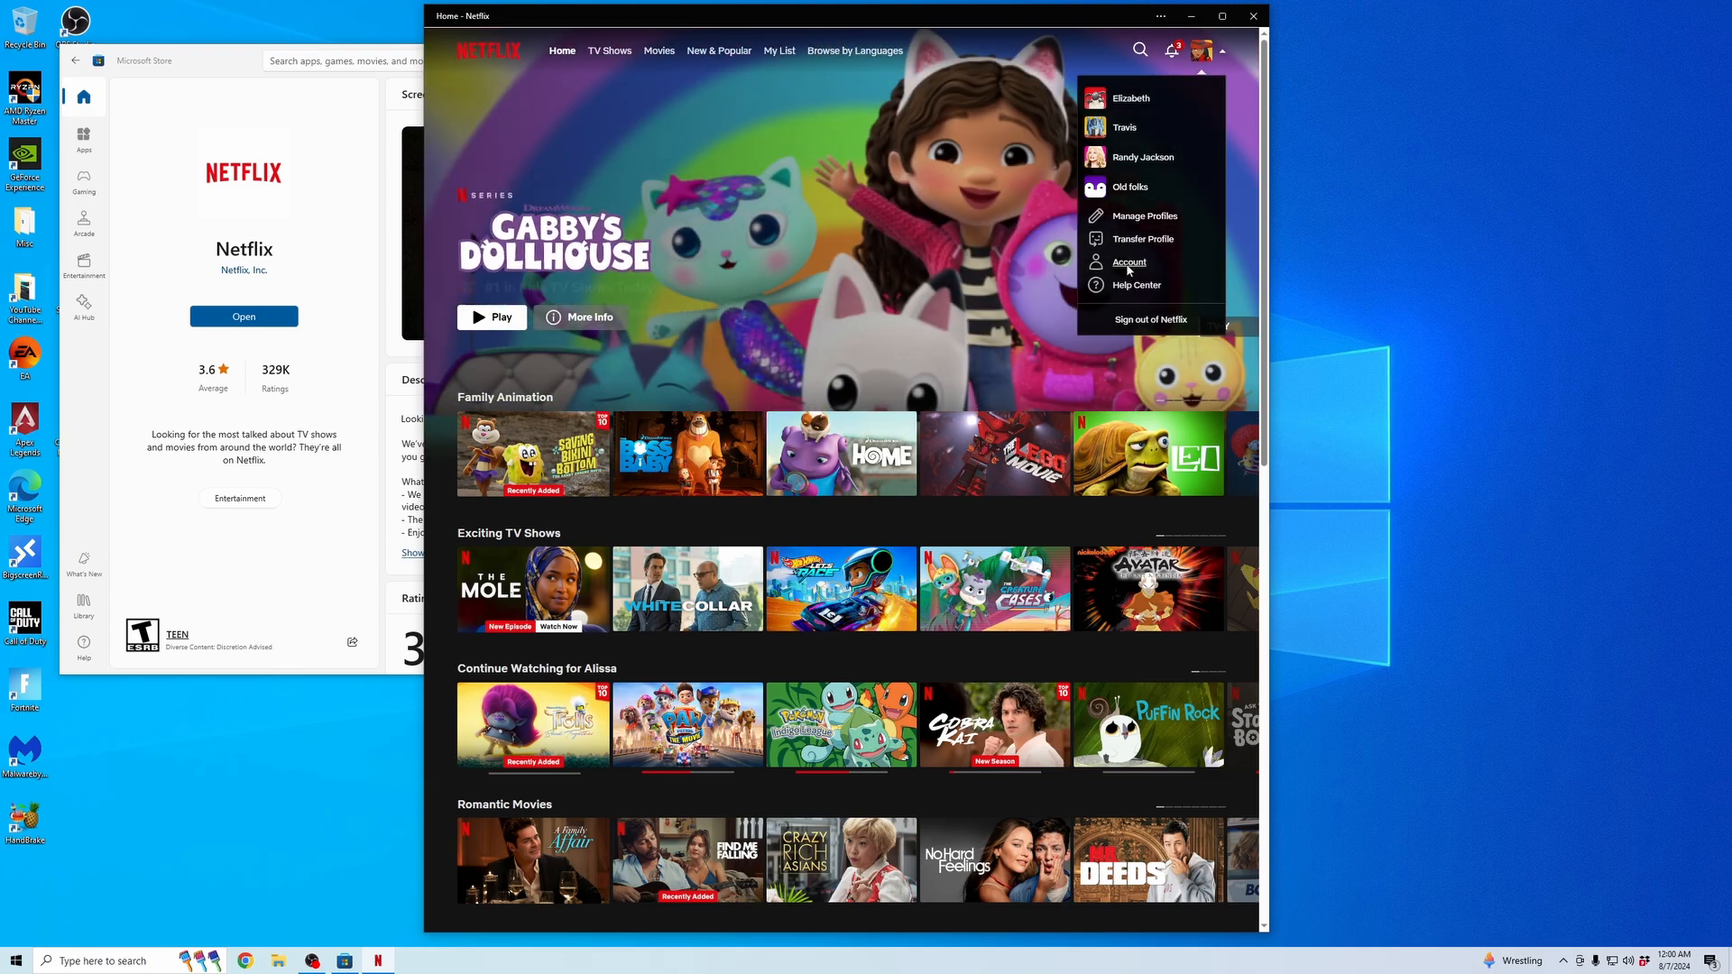
# View the account Devices page (2 of 2 download devices), then return to Netflix.
pyautogui.click(1129, 262)
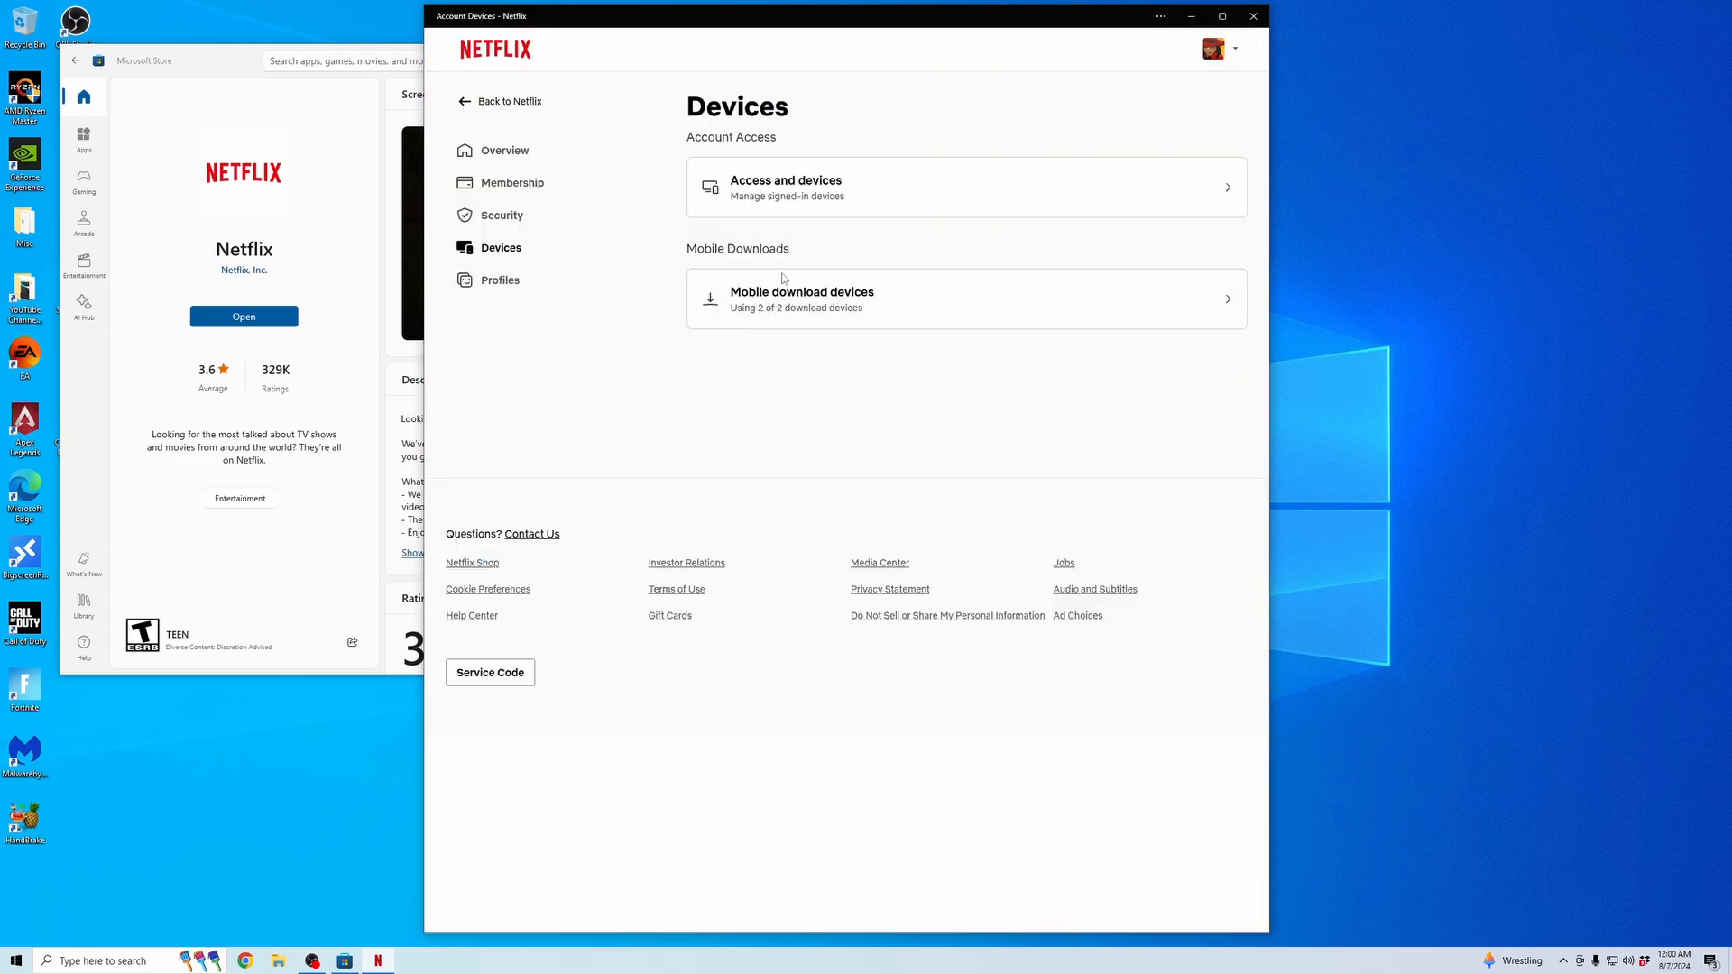
pyautogui.moveTo(790, 283)
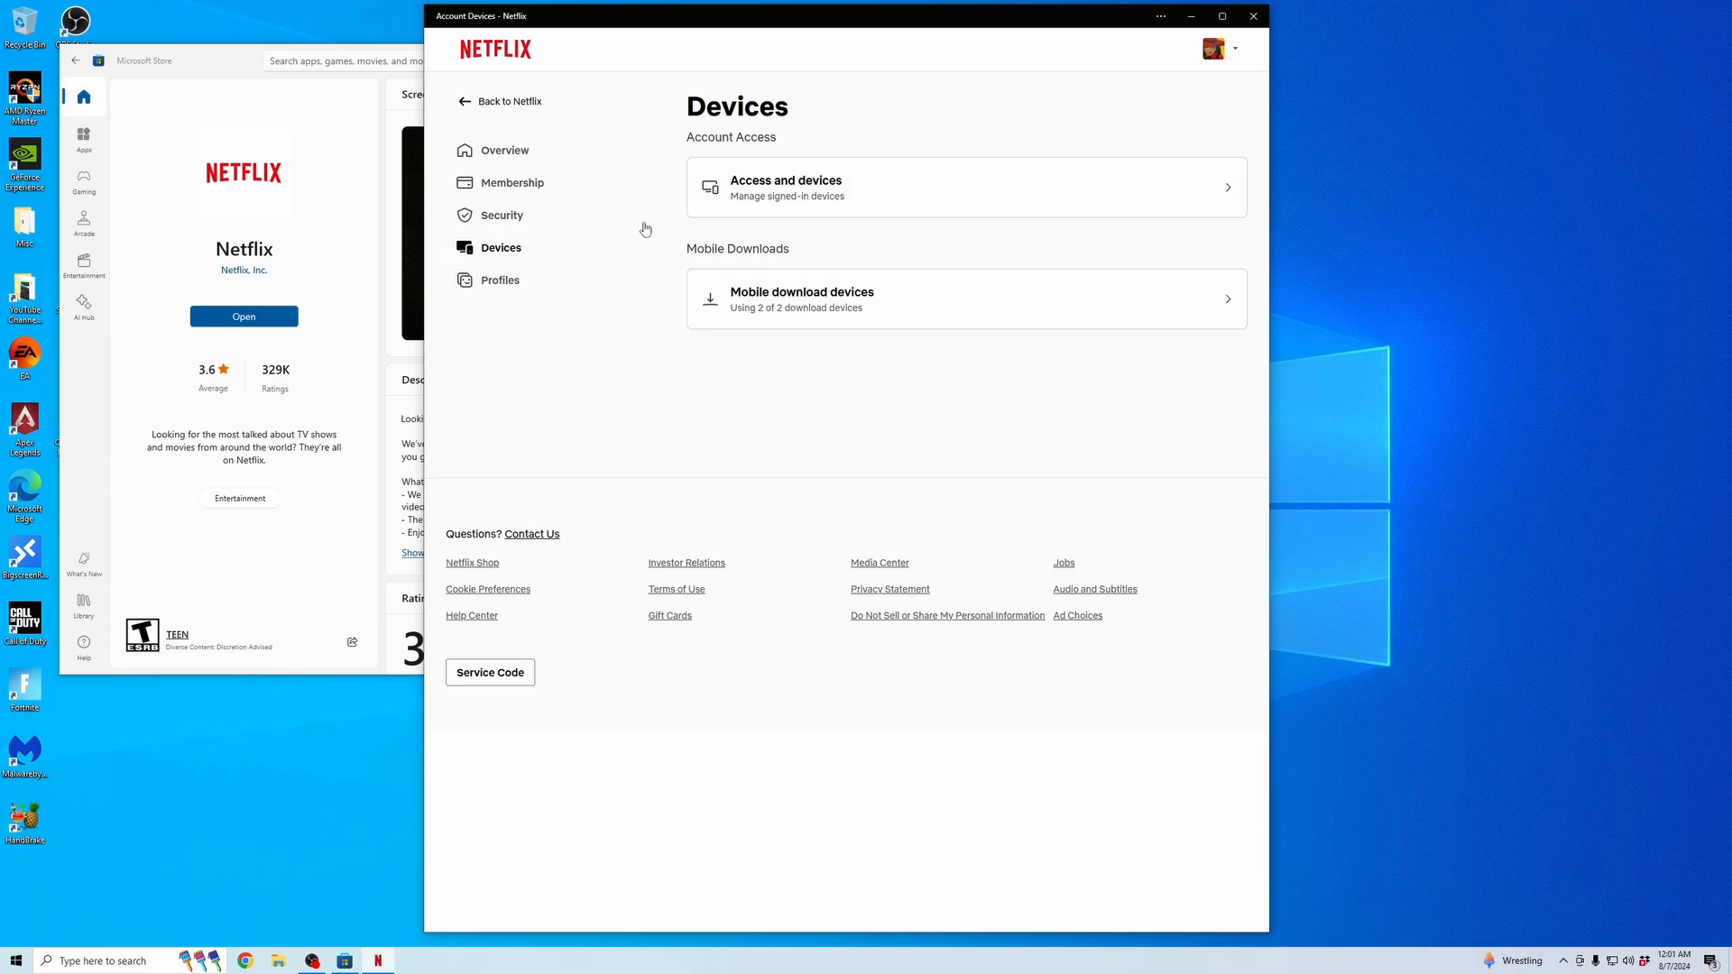
pyautogui.moveTo(748, 354)
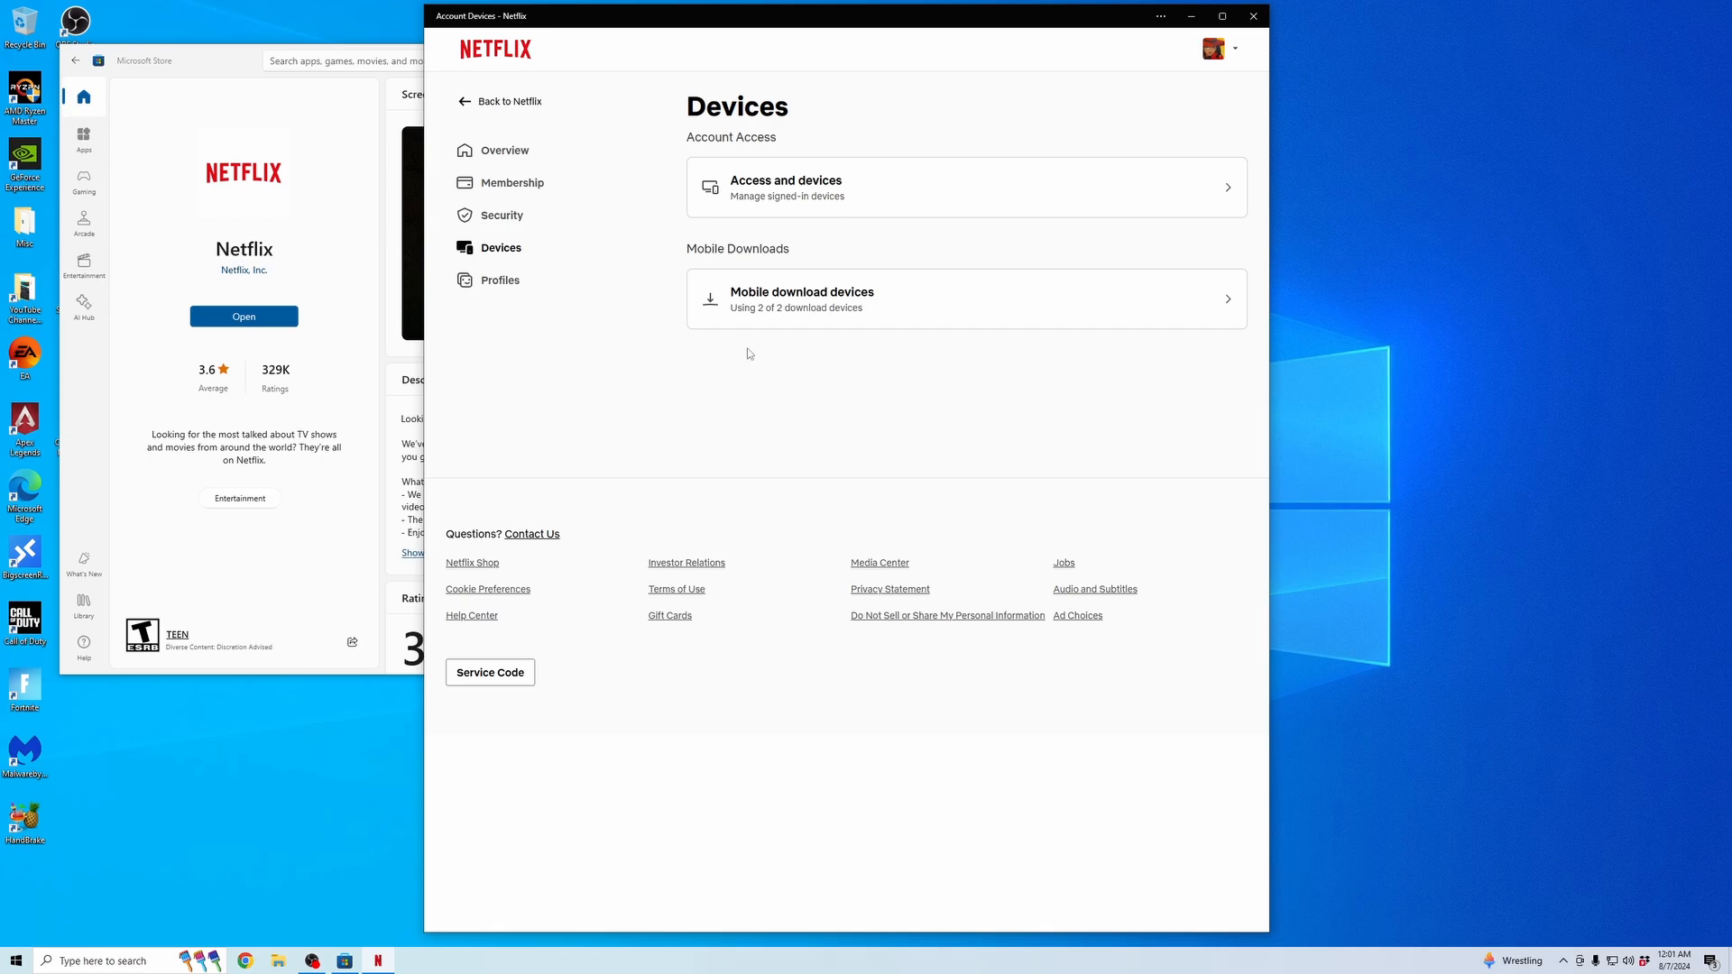
pyautogui.moveTo(1006, 78)
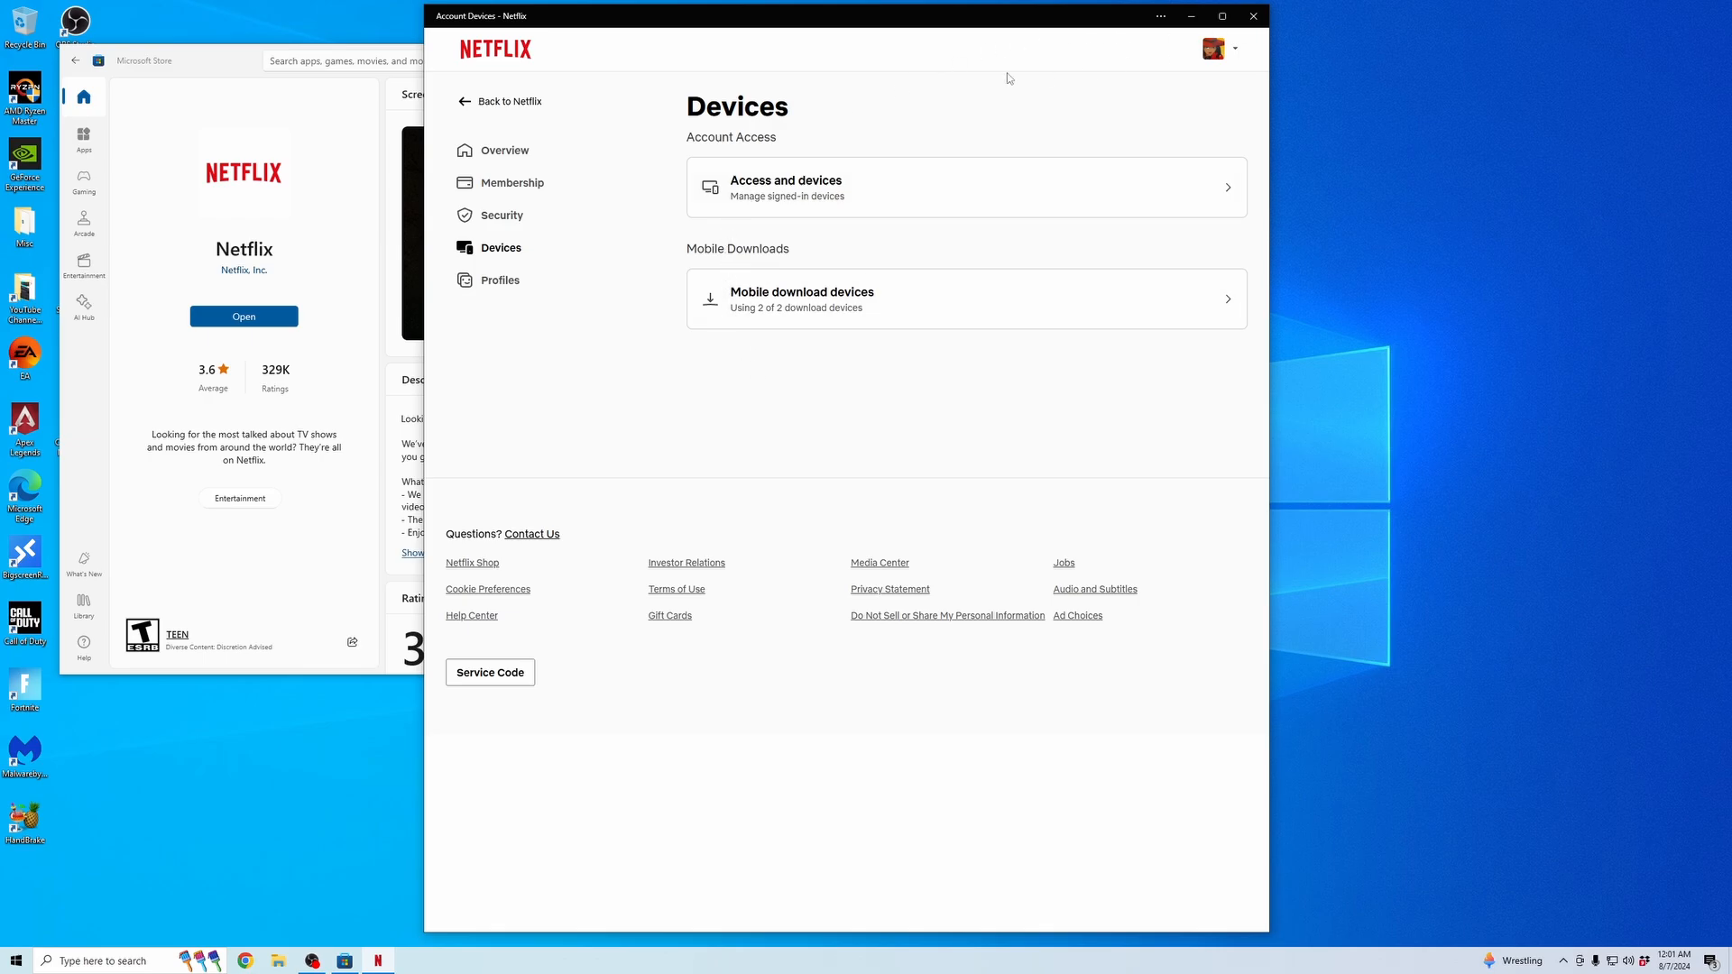
pyautogui.click(507, 100)
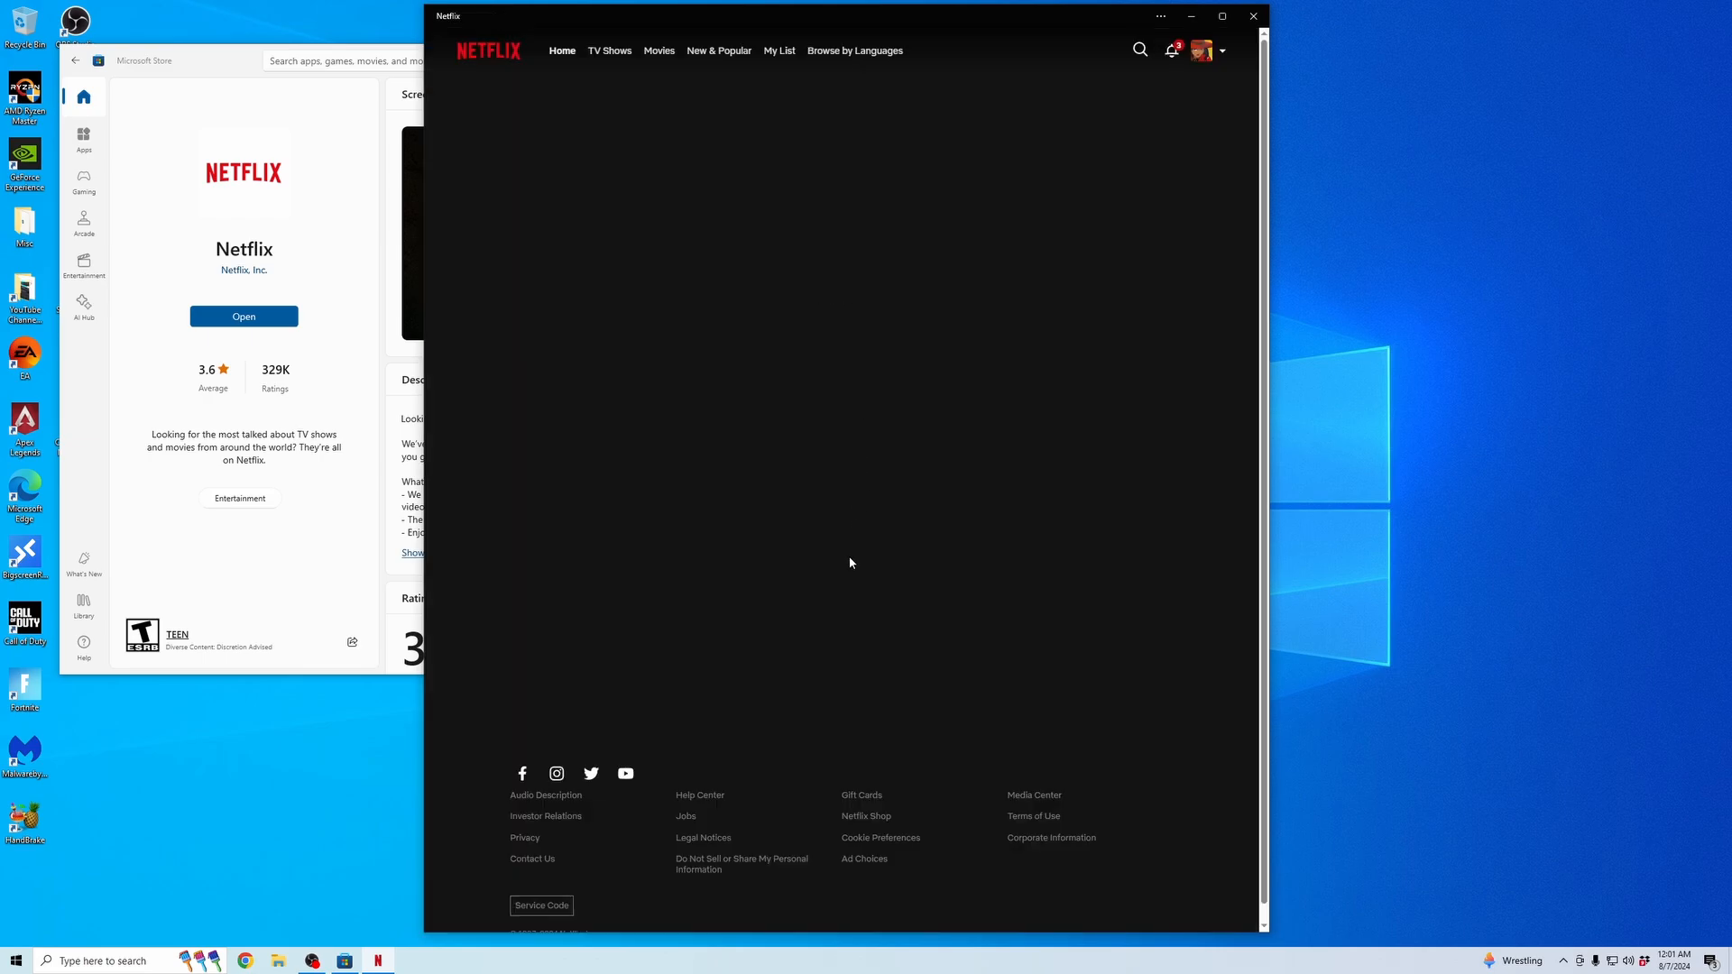